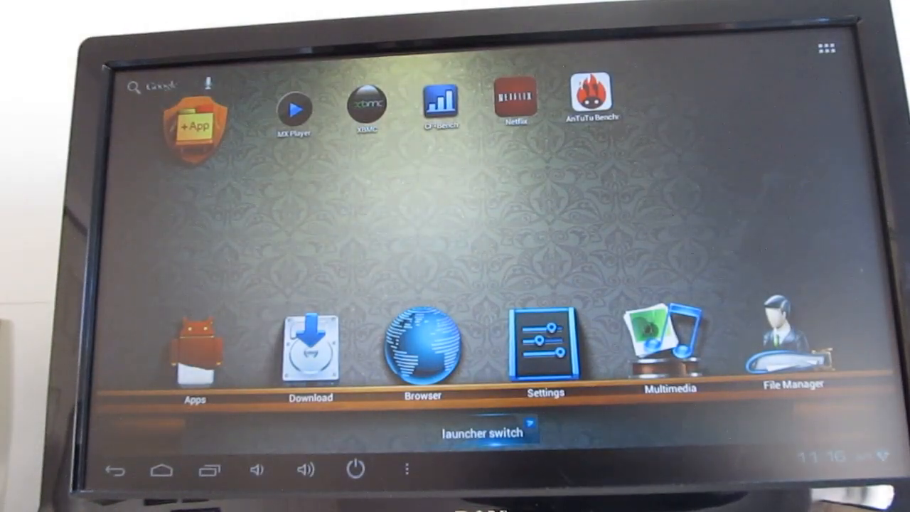
{"action": "mouse_move", "coordinate": [594, 224]}
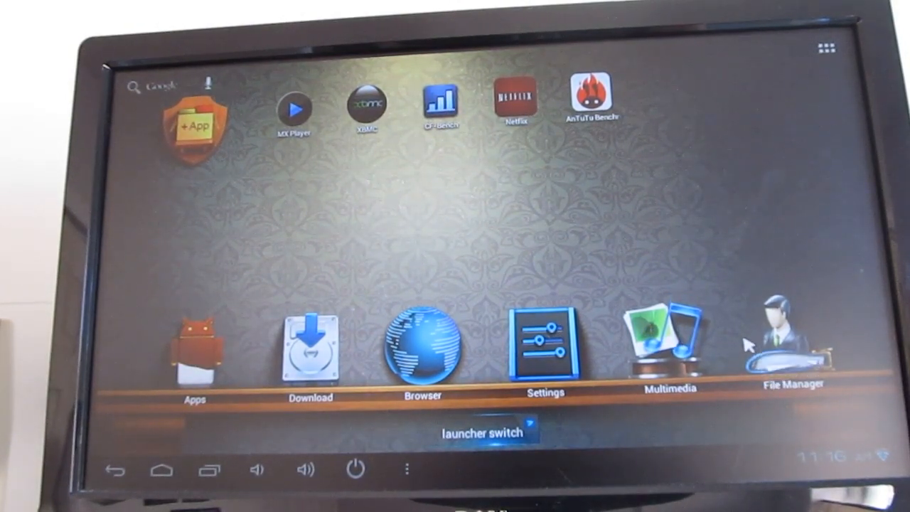
{"action": "mouse_move", "coordinate": [888, 483]}
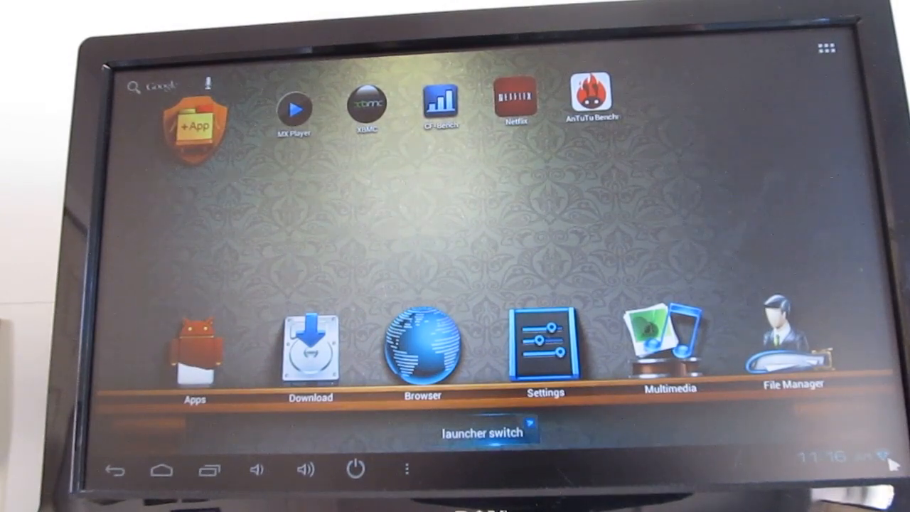
{"action": "mouse_move", "coordinate": [732, 195]}
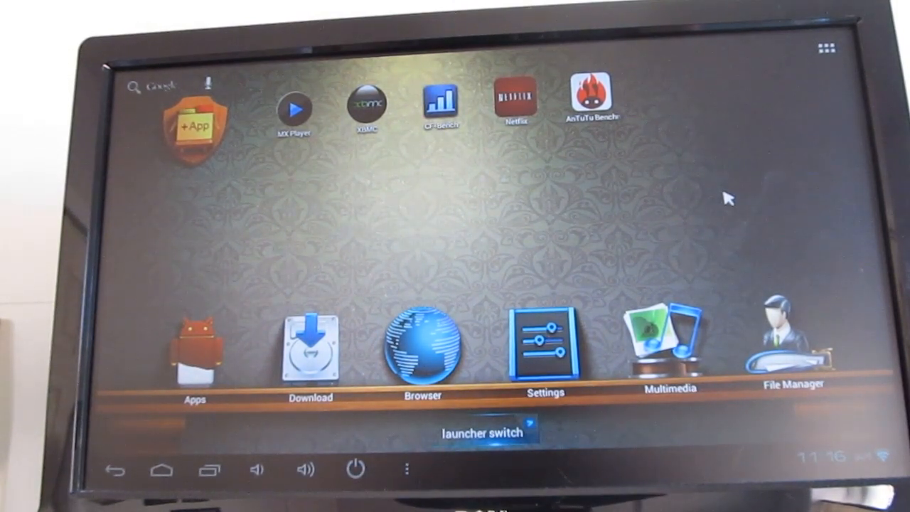
{"action": "mouse_move", "coordinate": [830, 465]}
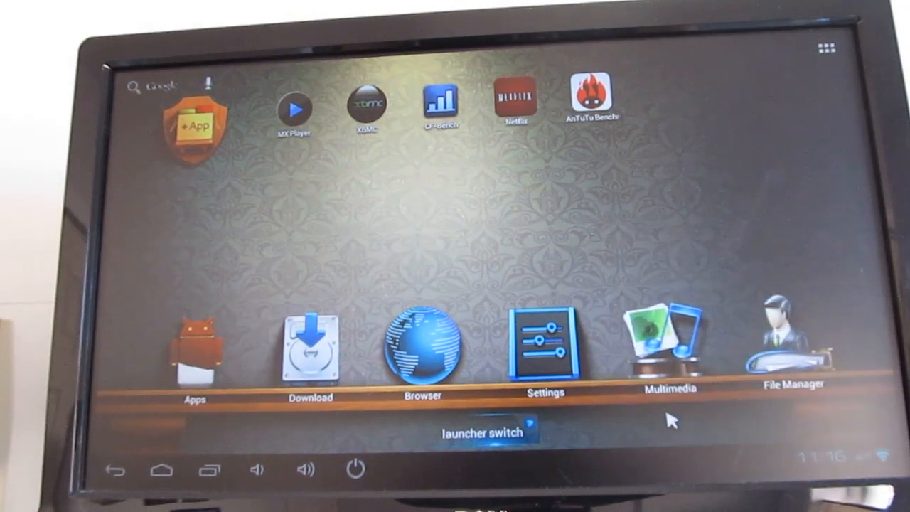
Step: Open Settings from the launcher's bottom shelf
{"action": "left_click", "coordinate": [543, 341]}
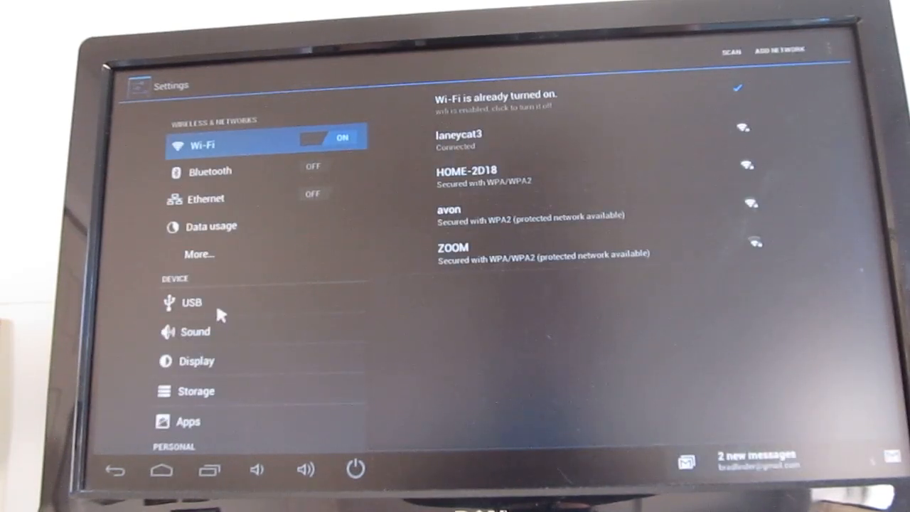
Step: Show the USB connection options and scroll the category list to personal and system settings
{"action": "left_click", "coordinate": [191, 302]}
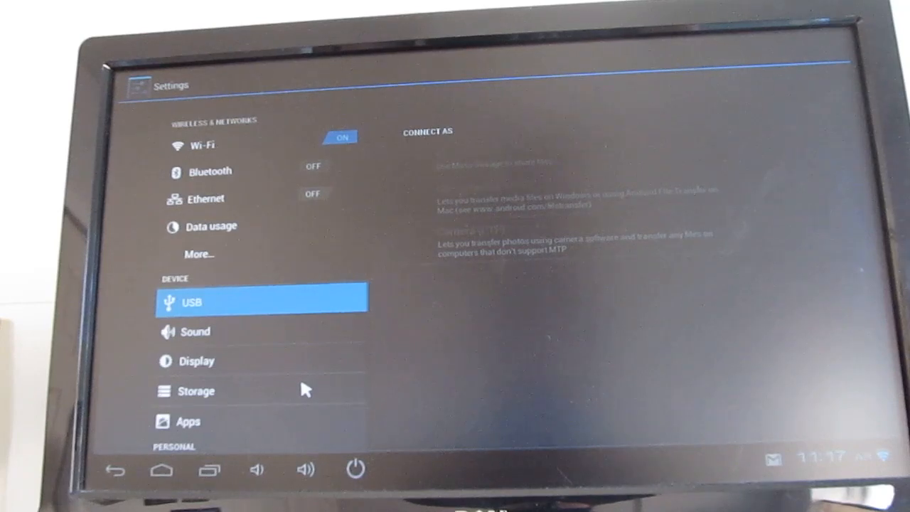
{"action": "scroll", "scroll_direction": "down", "scroll_amount": 3}
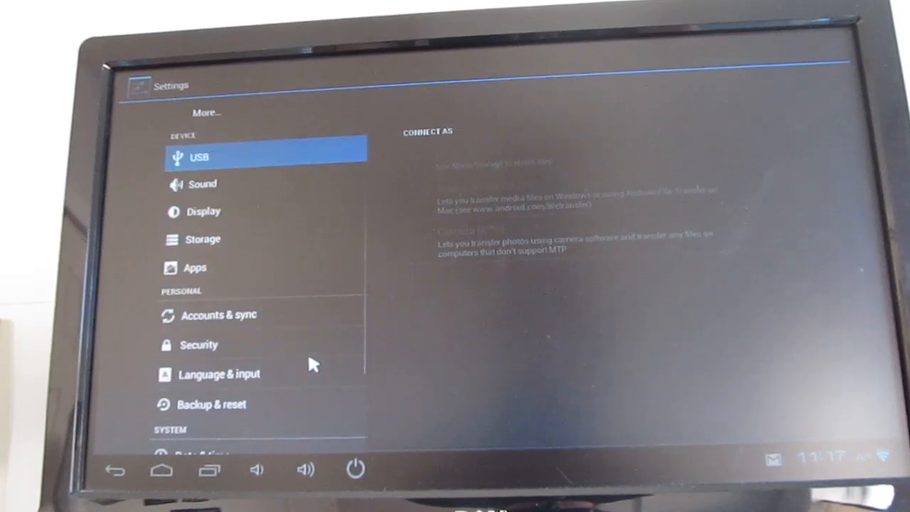
{"action": "scroll", "scroll_direction": "up", "scroll_amount": 3}
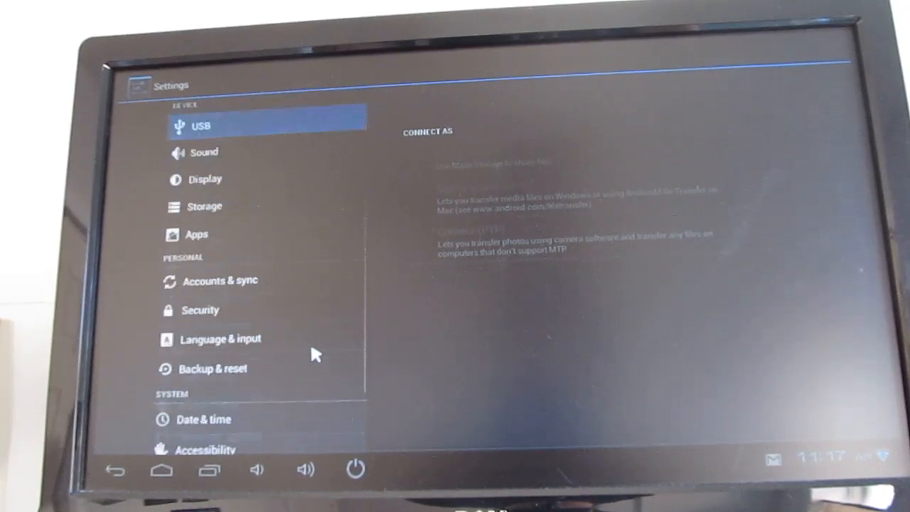
Step: Show the Display options: screen scale, HDMI mode, status bar hiding, auto-rotate, font size
{"action": "left_click", "coordinate": [205, 179]}
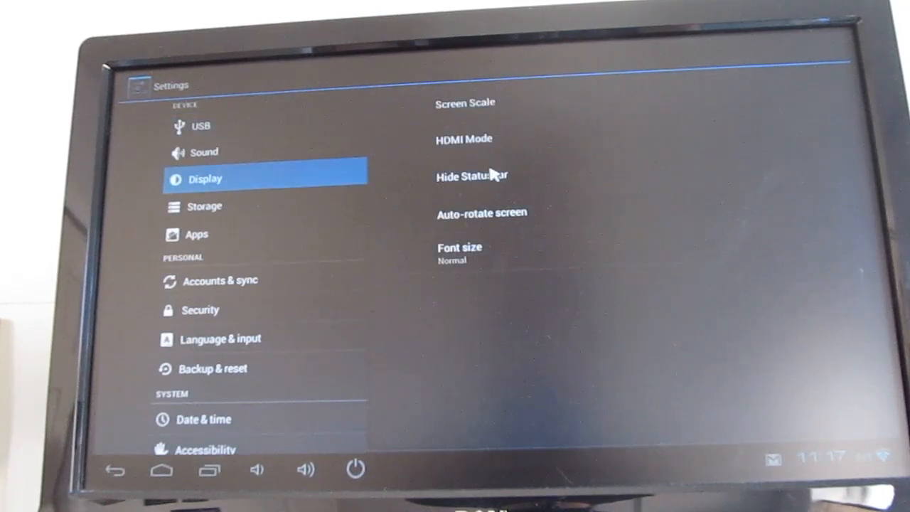
{"action": "left_click", "coordinate": [464, 138]}
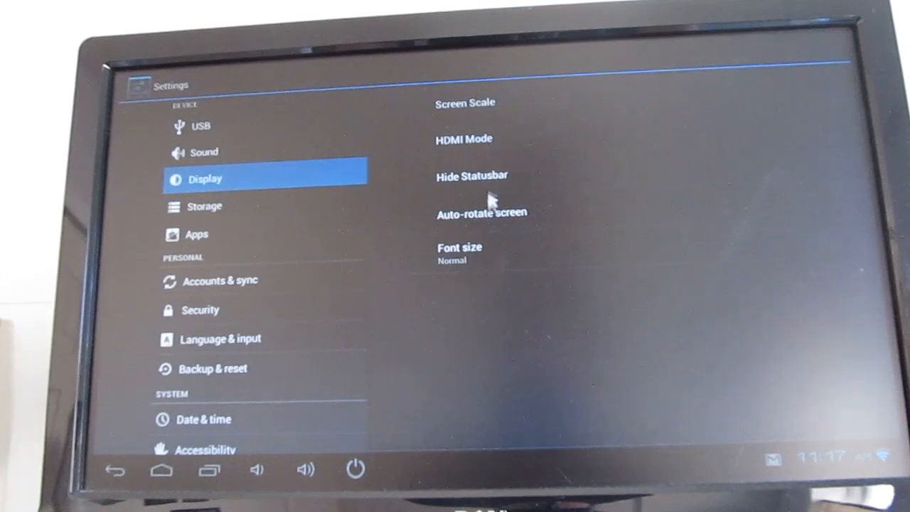
Step: Push the Screen Scale slider to its maximum and confirm with OK
{"action": "left_click", "coordinate": [464, 103]}
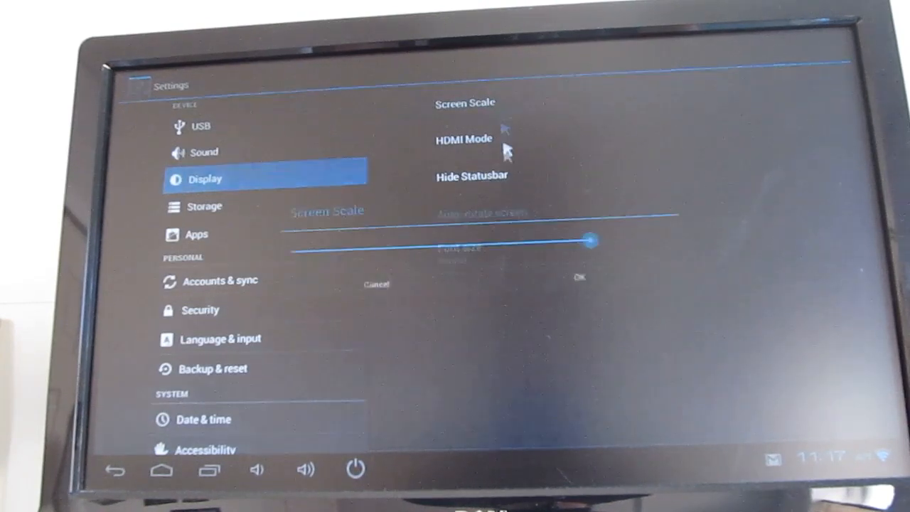
{"action": "left_click_drag", "start_coordinate": [593, 240], "coordinate": [437, 245]}
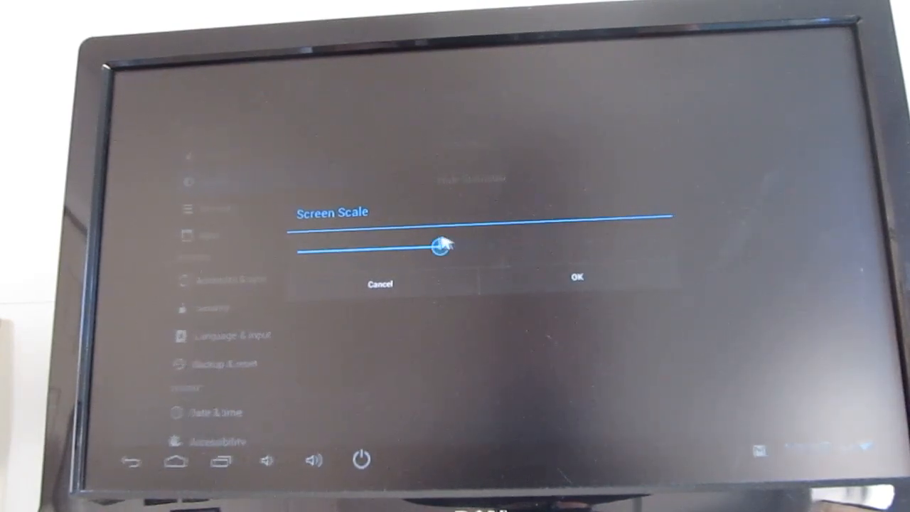
{"action": "left_click_drag", "start_coordinate": [441, 245], "coordinate": [554, 242]}
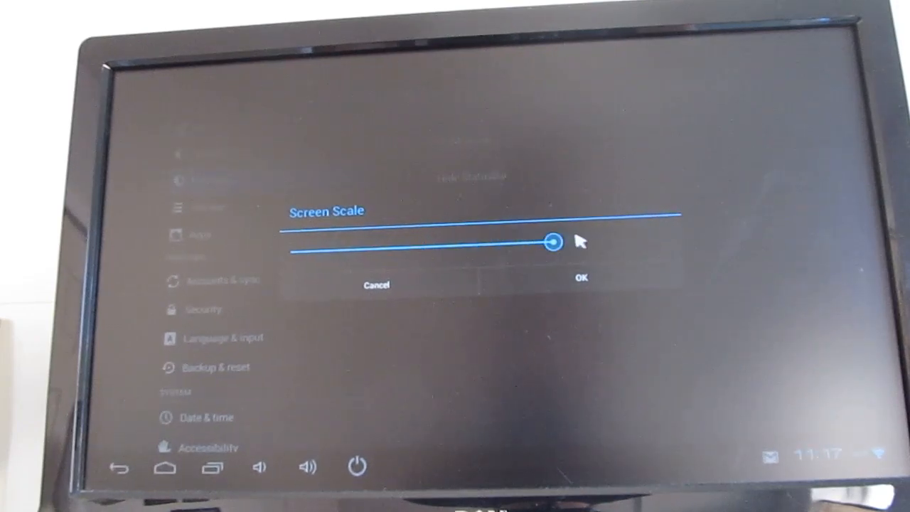
{"action": "left_click_drag", "start_coordinate": [554, 242], "coordinate": [593, 241]}
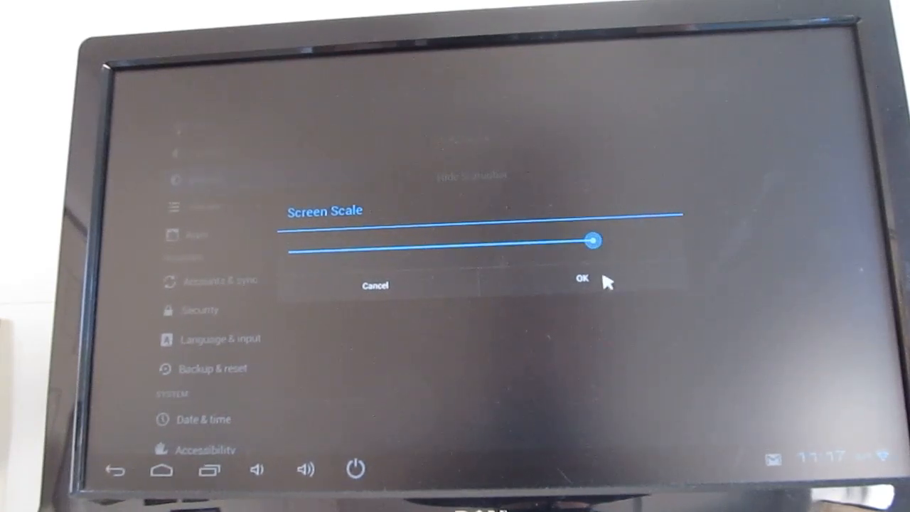
{"action": "left_click", "coordinate": [580, 279]}
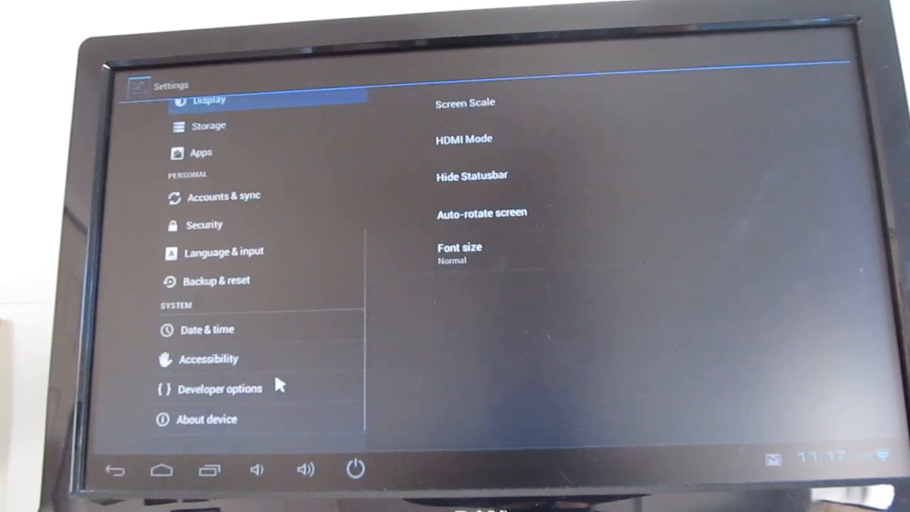
Step: Show the About device page with model, Android 4.0.4, firmware, kernel and build
{"action": "left_click", "coordinate": [205, 419]}
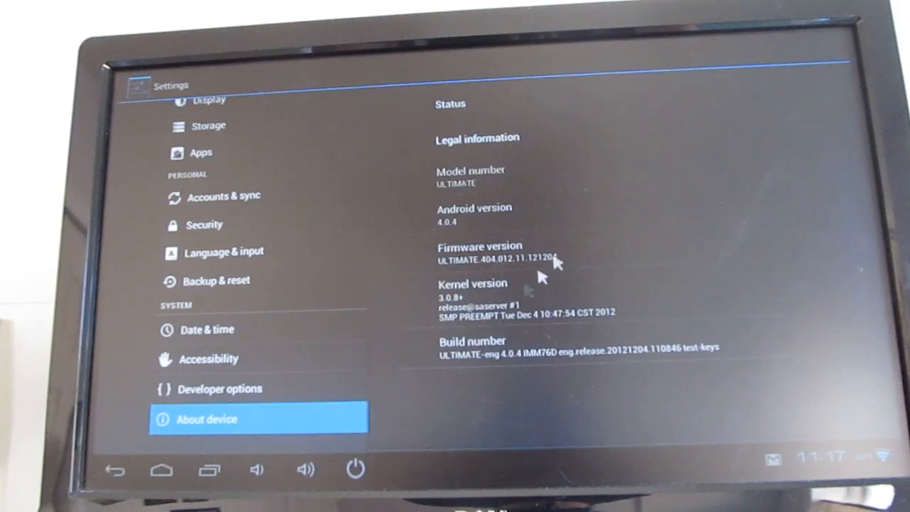
{"action": "mouse_move", "coordinate": [542, 277]}
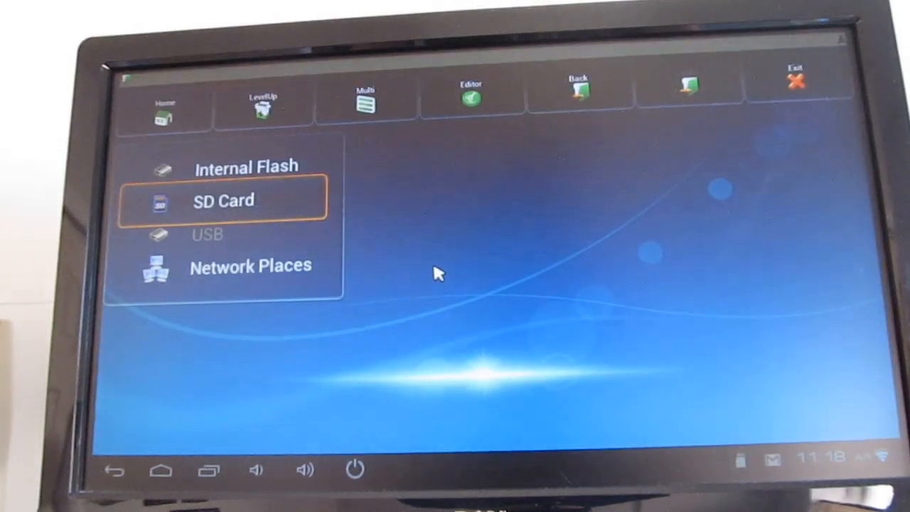
Step: Open the SD Card in File Manager, listing Android, LOST.DIR and the Nashville mp4 videos
{"action": "left_click", "coordinate": [223, 200]}
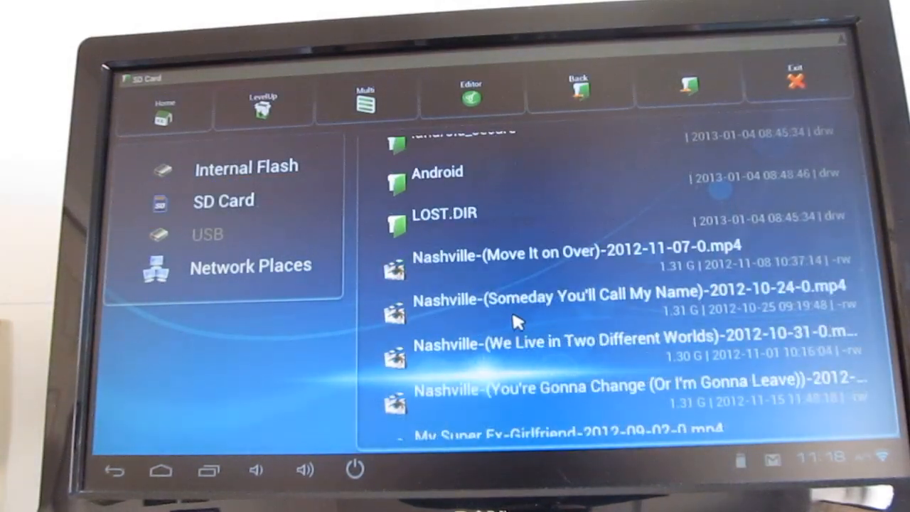
{"action": "scroll", "scroll_direction": "up", "scroll_amount": 3}
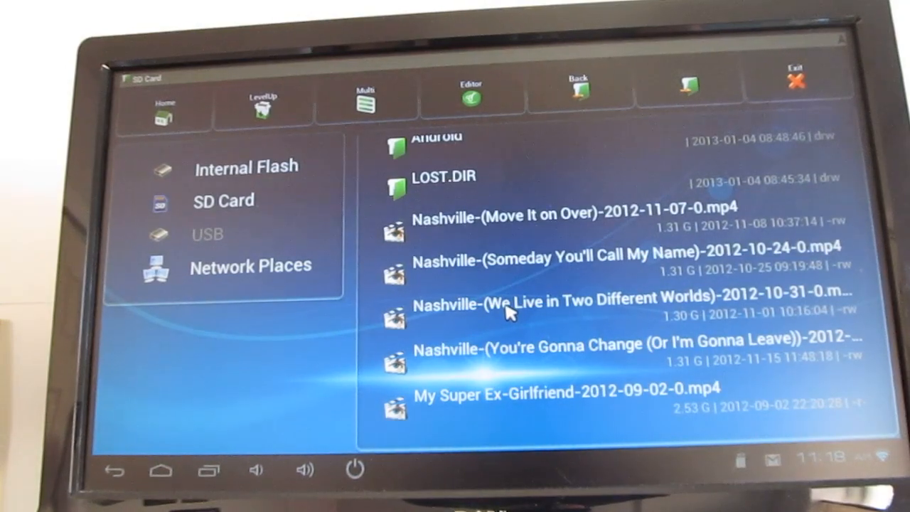